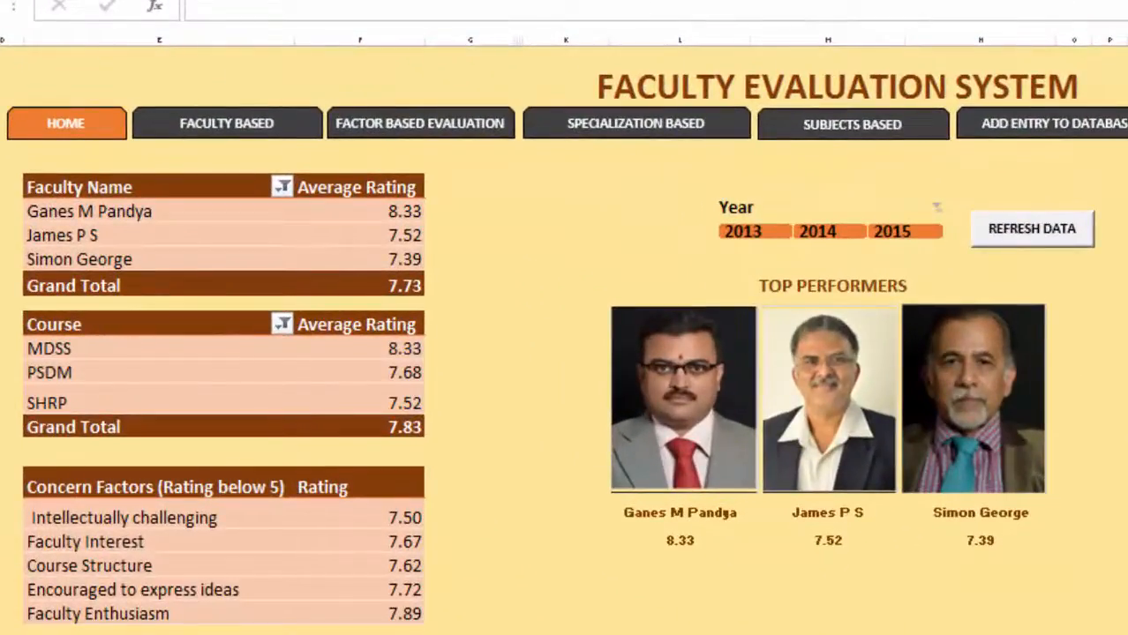
mouse_move(872, 276)
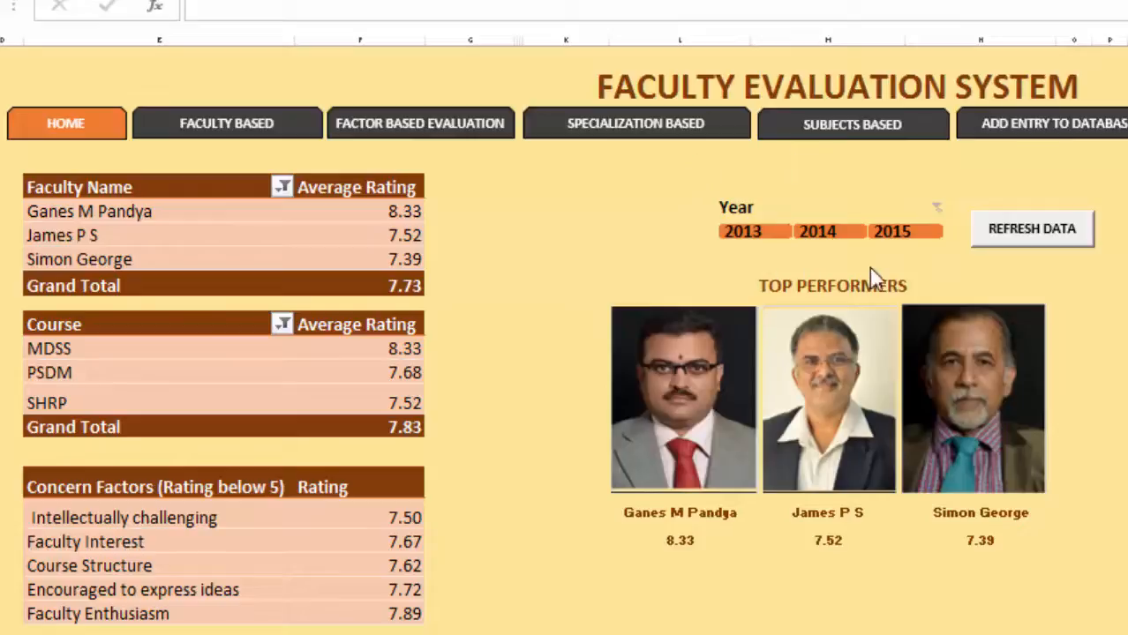
mouse_move(1086, 353)
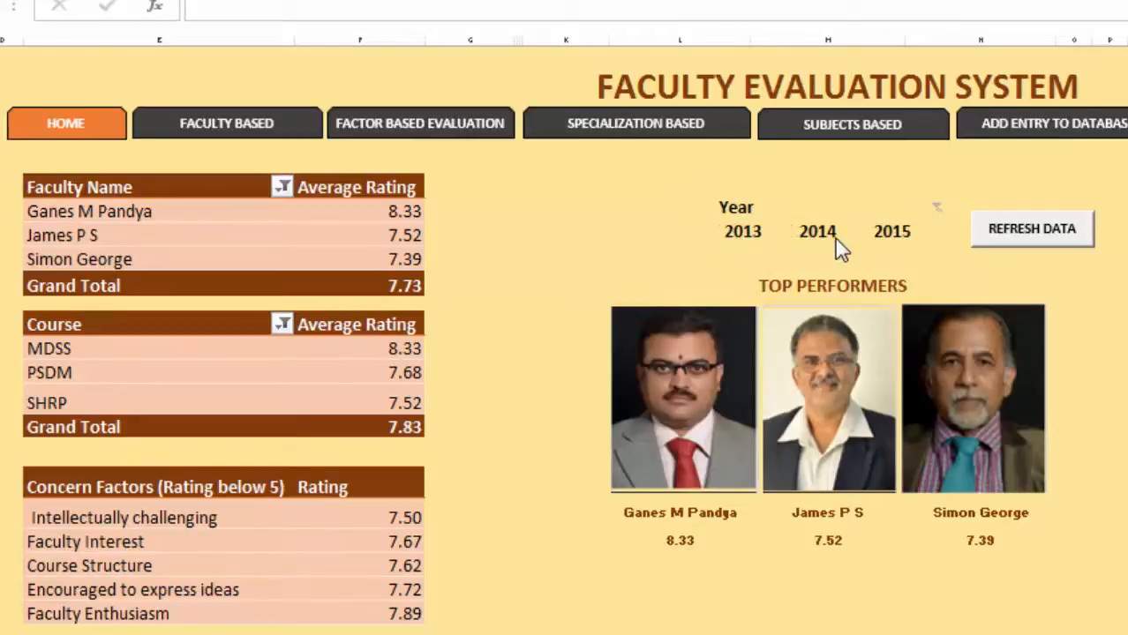
Switch from the evaluation dashboard to the sheet holding the pivot tables
click(816, 230)
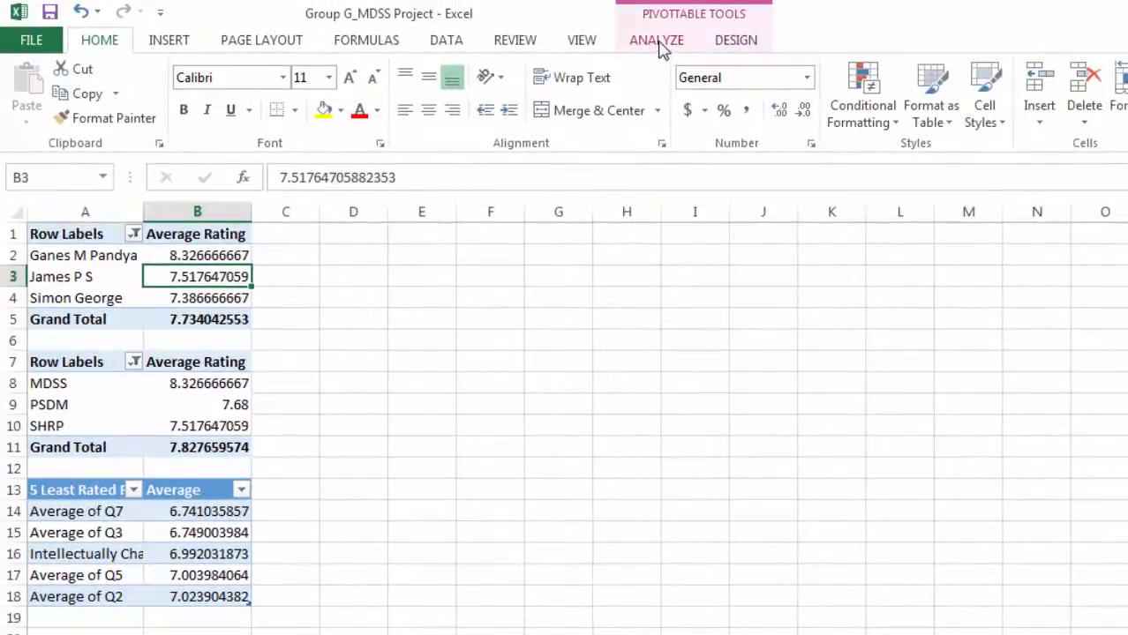
Insert a Year slicer (2013, 2014, 2015) on the first pivot table
click(655, 39)
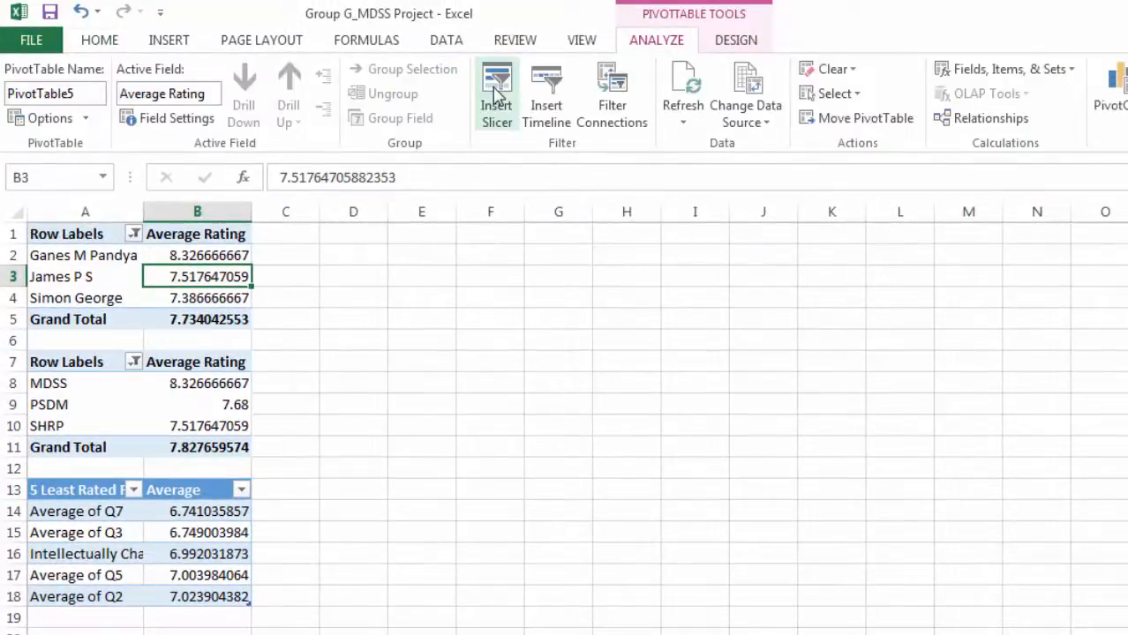
click(496, 96)
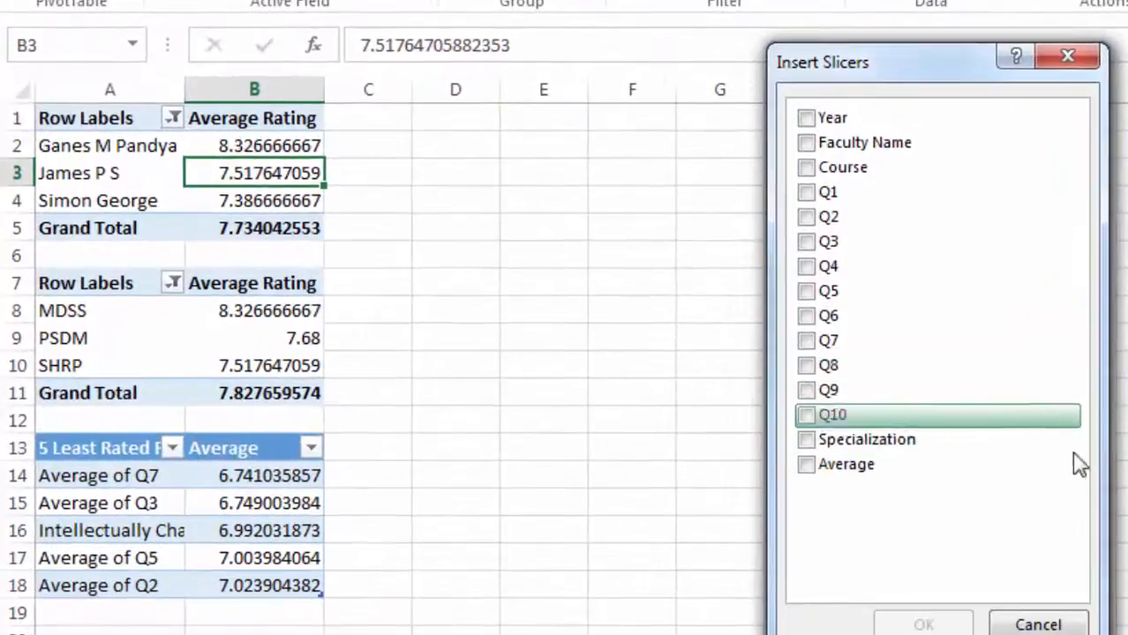
click(805, 117)
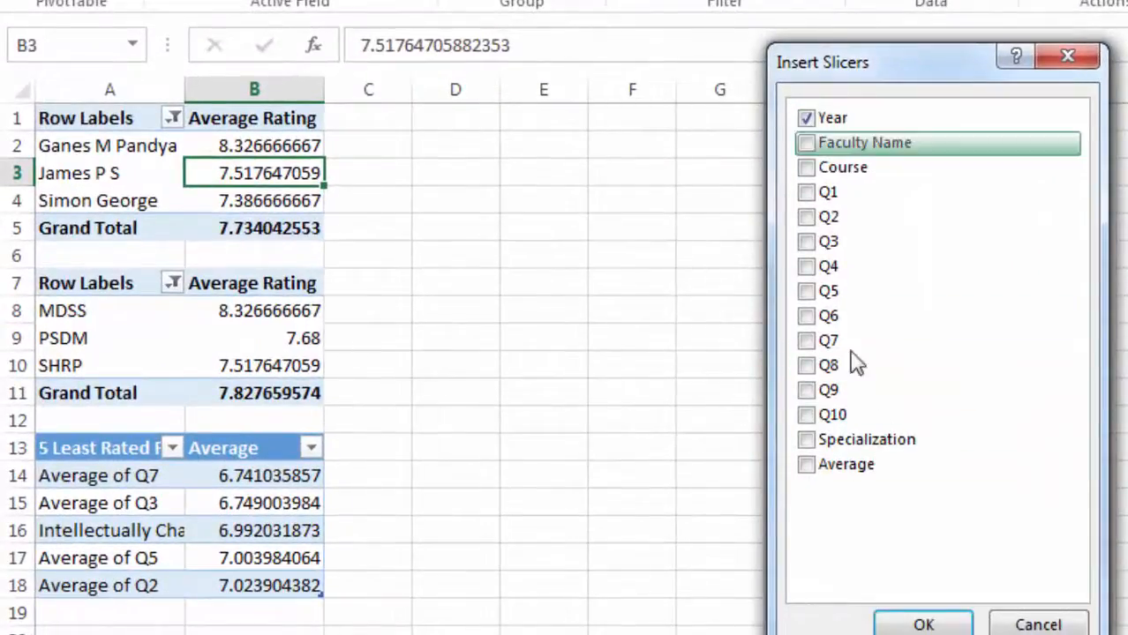
click(1038, 624)
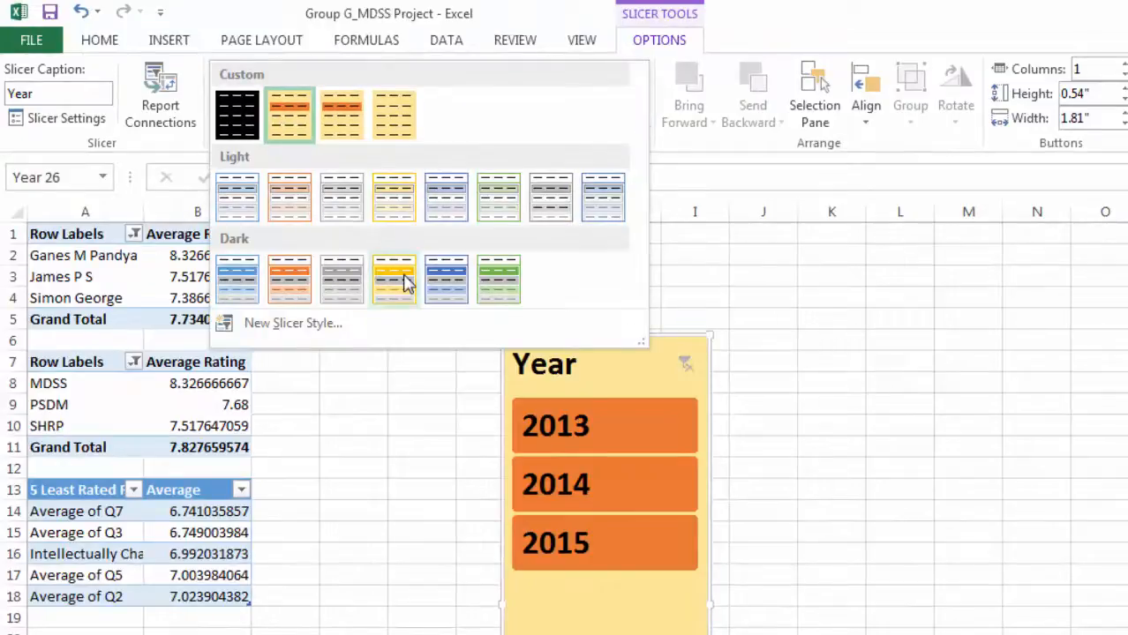
Restyle the Year slicer with a blue slicer style, years shown in one row
click(445, 279)
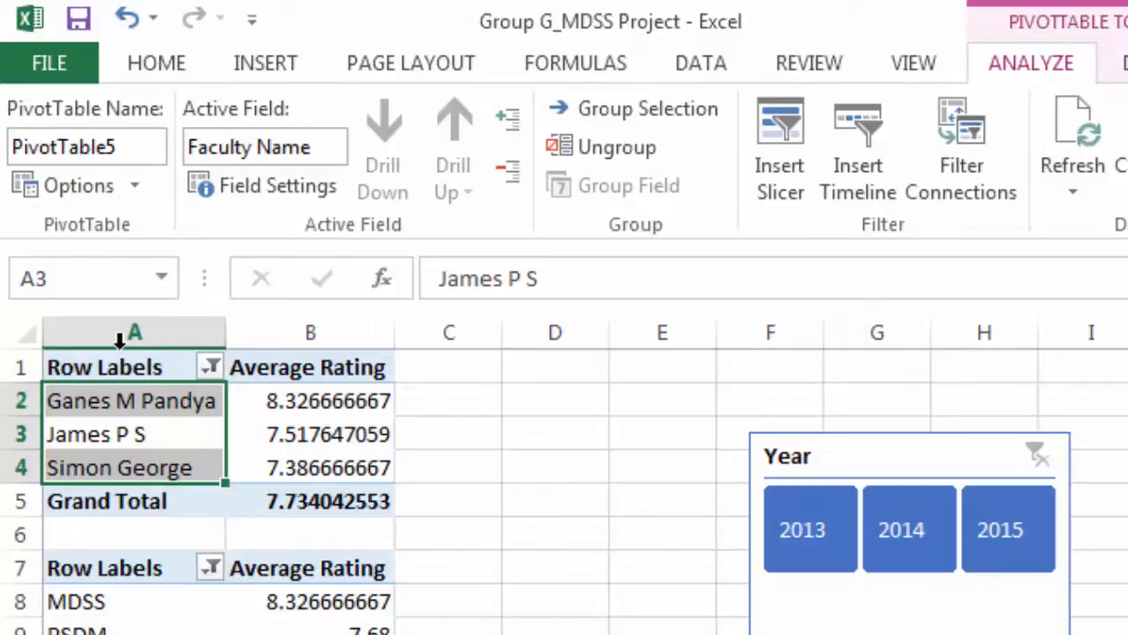
mouse_move(162, 250)
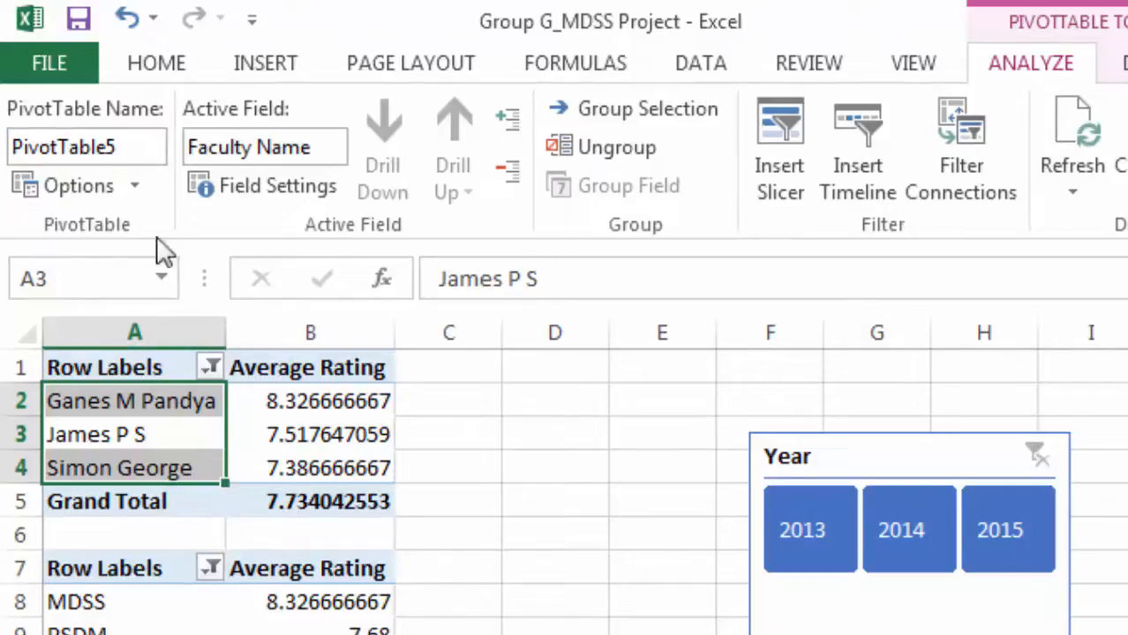
Rename the faculty pivot table to 'Top3Facut'
click(85, 146)
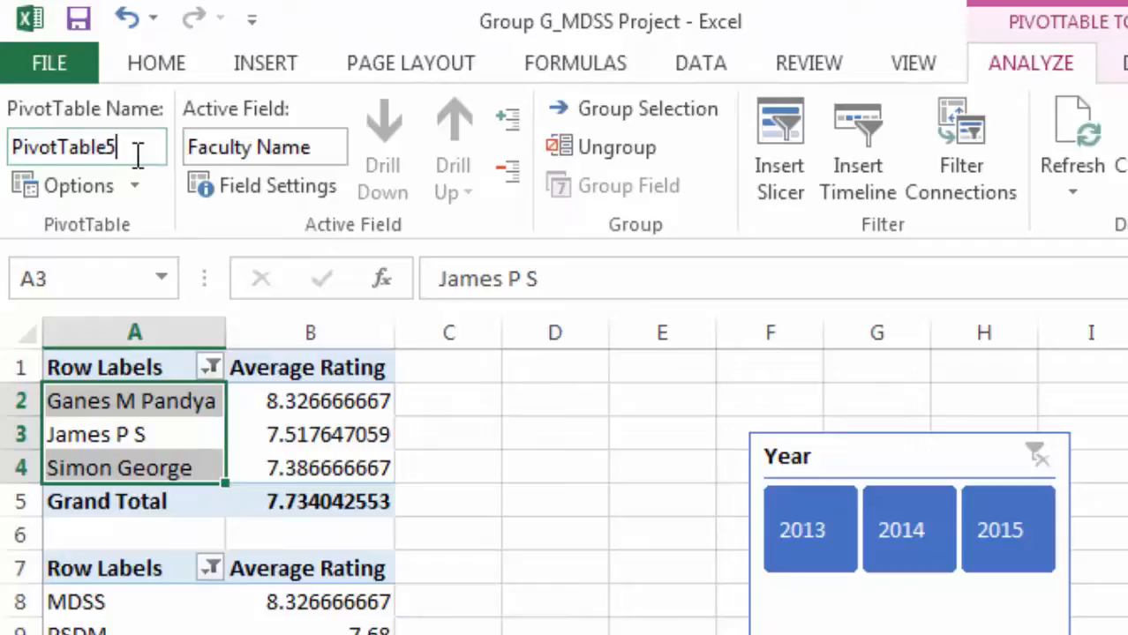
text(Top3Facut)
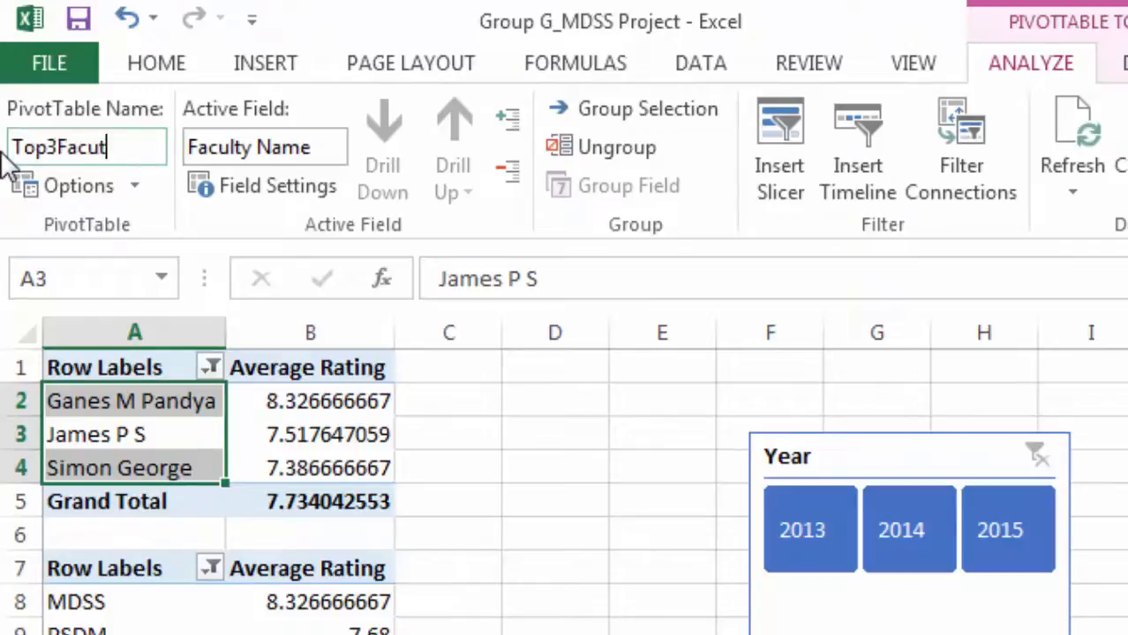
click(449, 466)
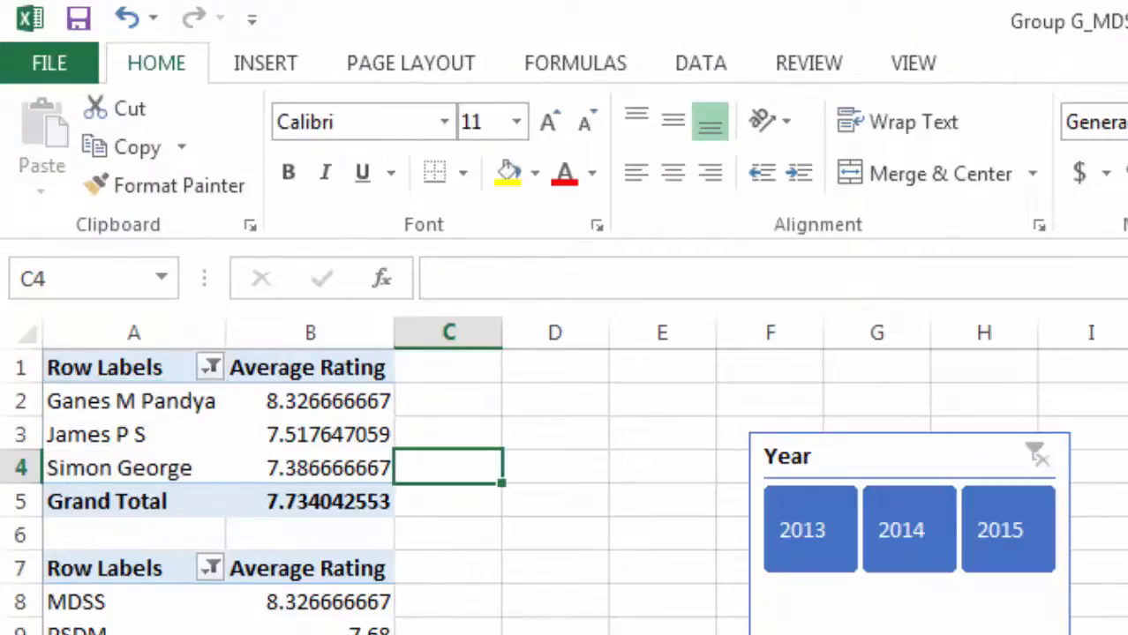
Rename the course pivot table to 'Top3CConsern'
click(74, 602)
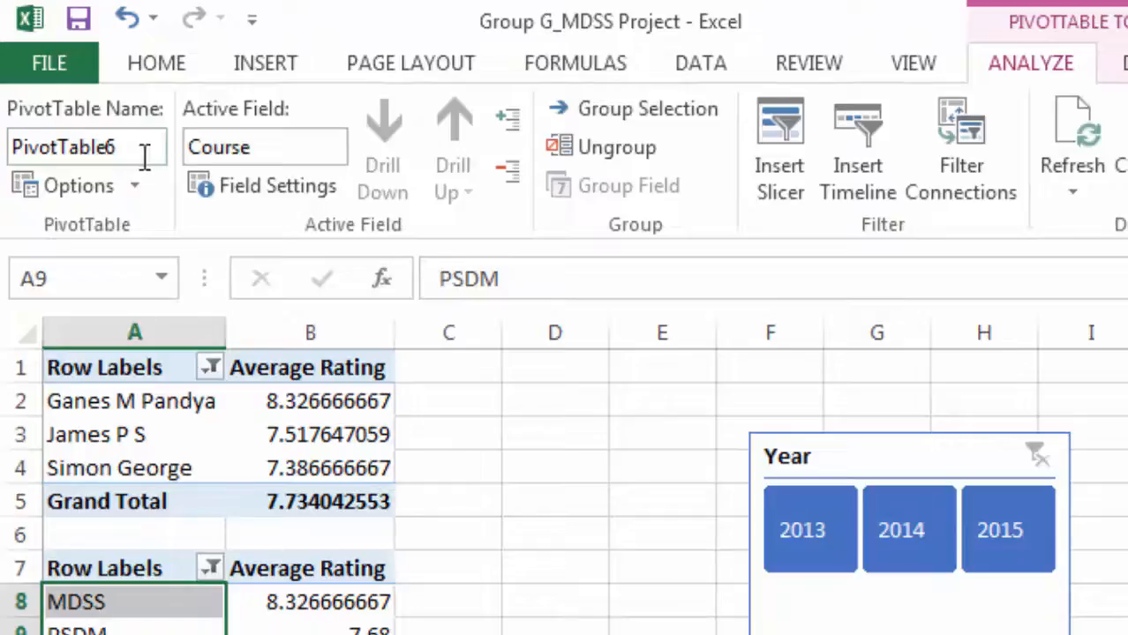
triple_click(63, 148)
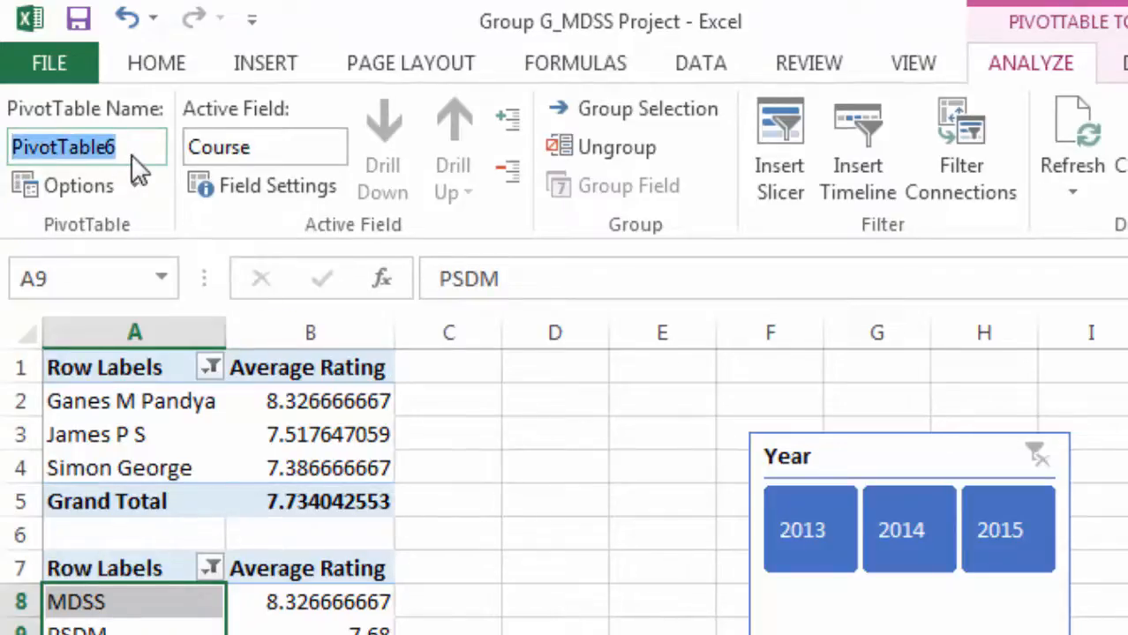
text(Top)
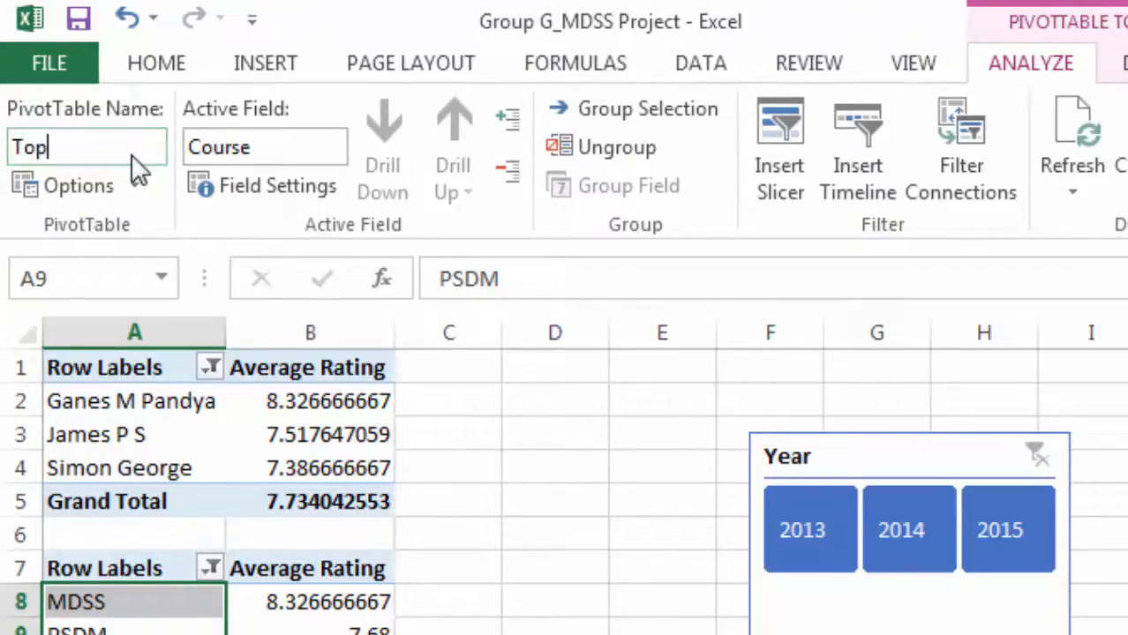
text(3C)
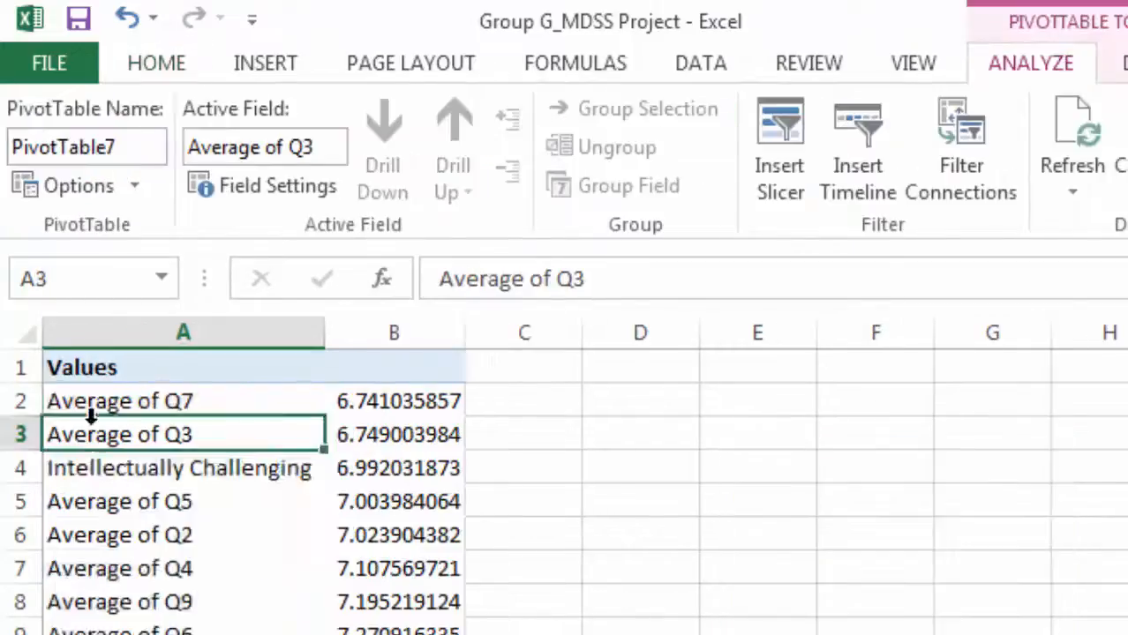
text(Consern)
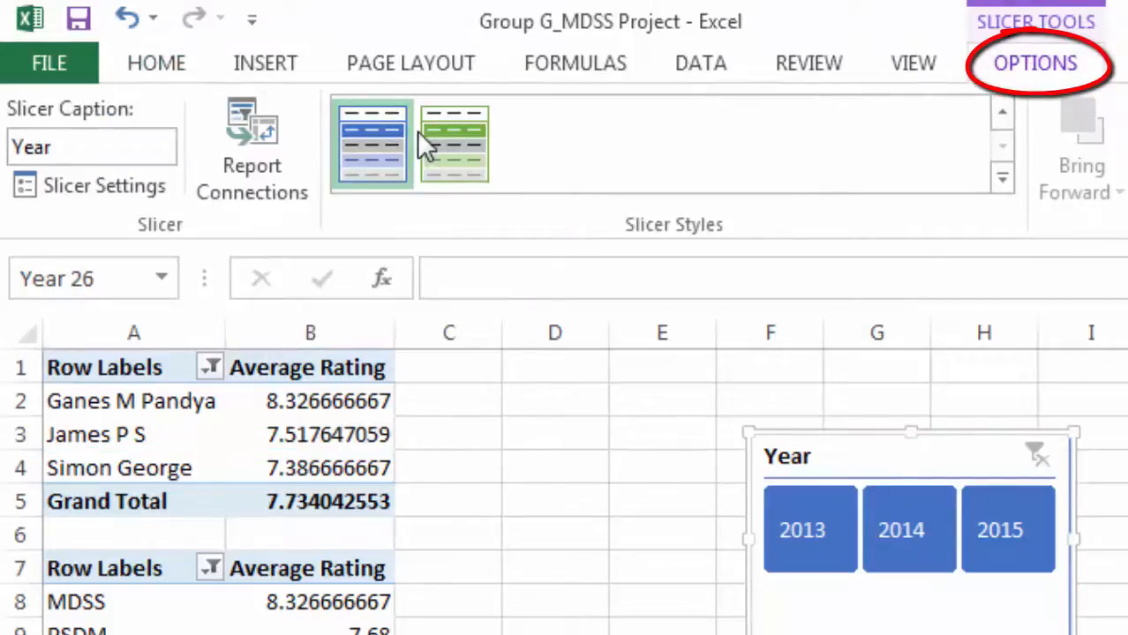
Bring up the Year slicer's Report Connections to link it to all three pivot tables
click(251, 142)
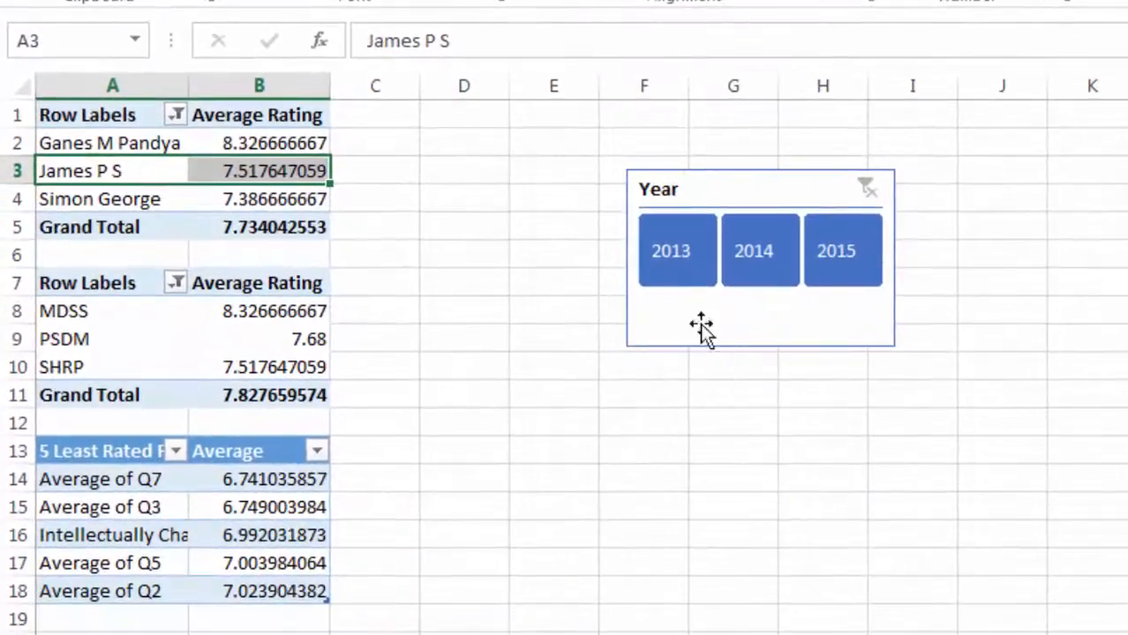
click(678, 250)
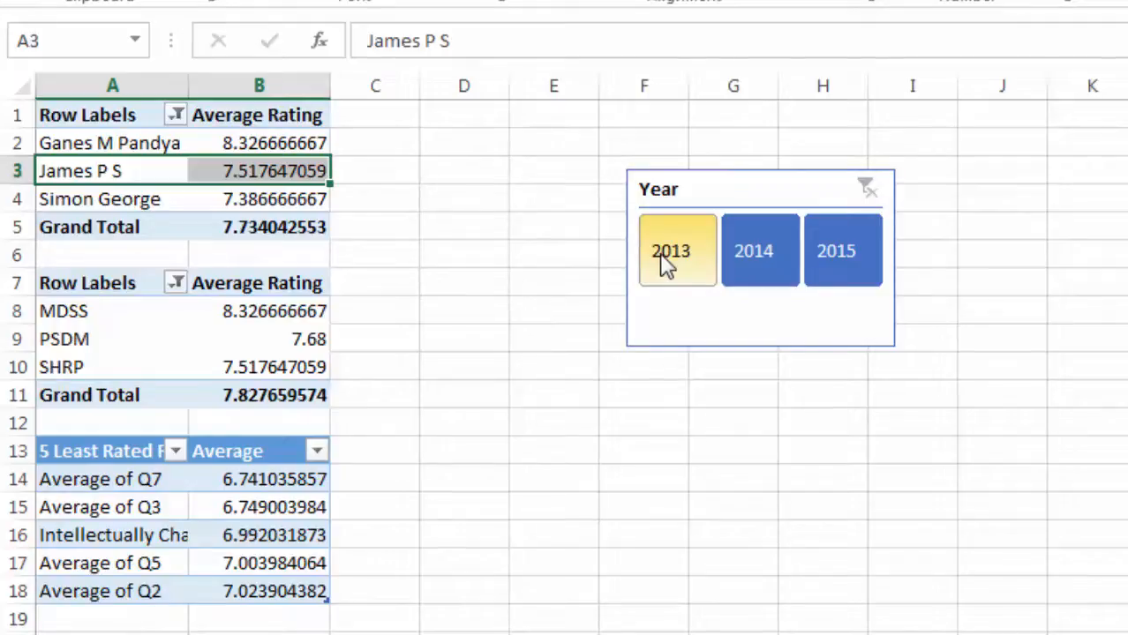
click(678, 251)
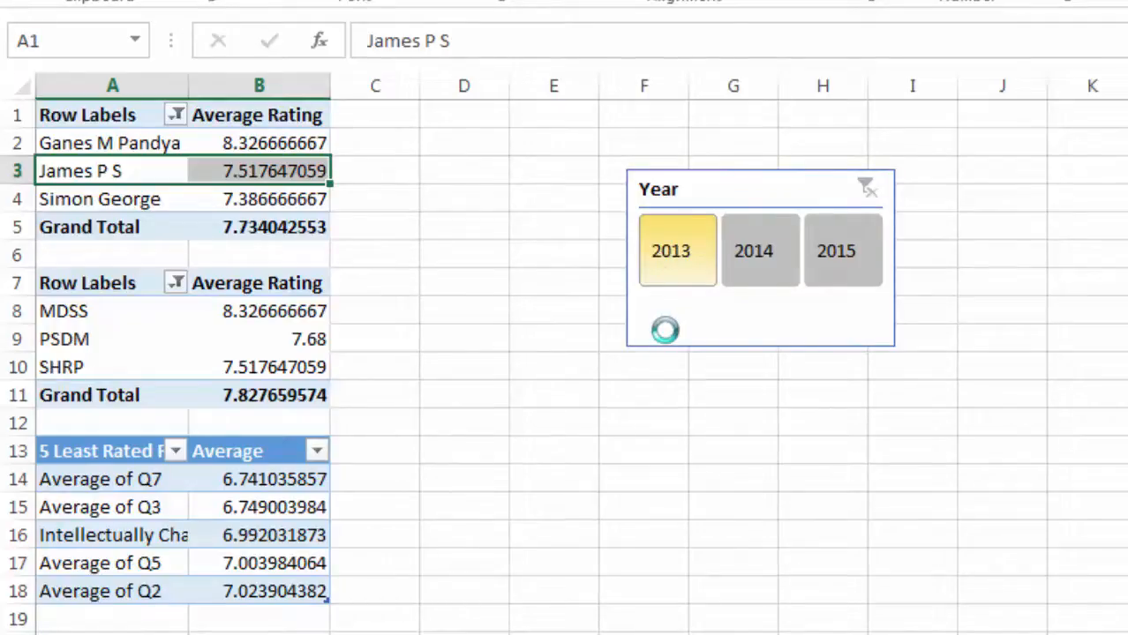
click(811, 250)
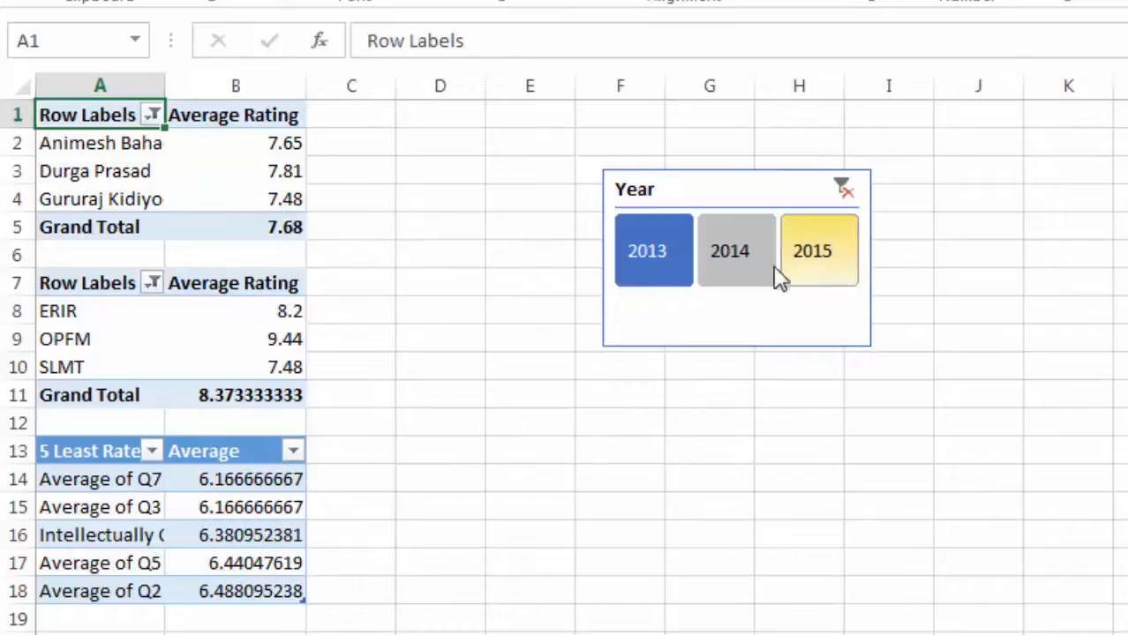
click(729, 250)
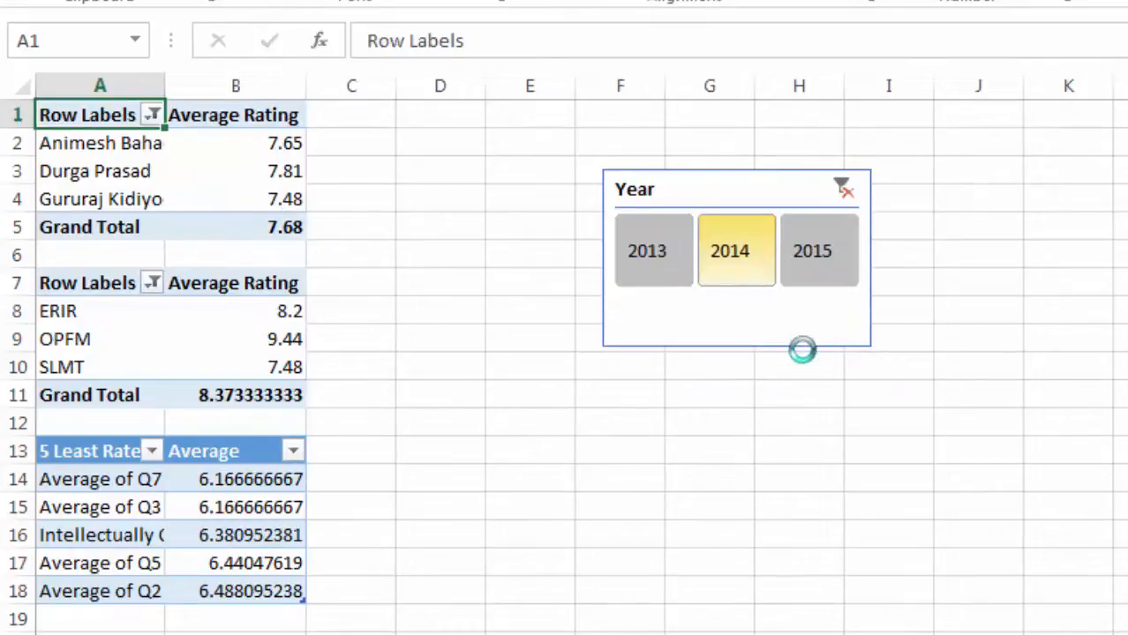
click(812, 251)
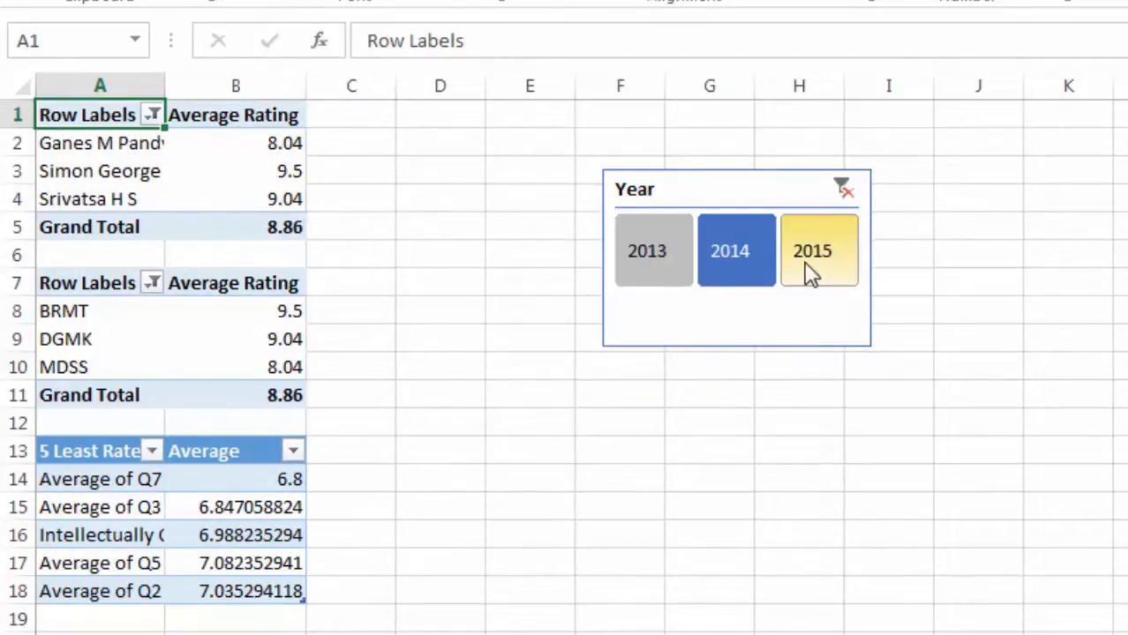
click(819, 251)
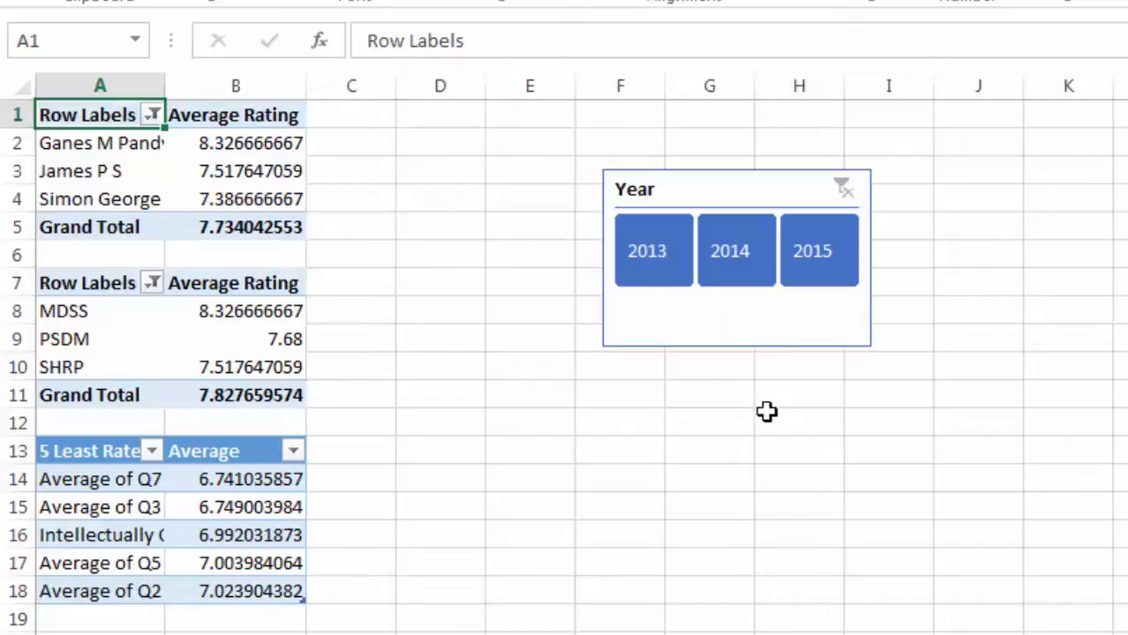
mouse_move(714, 501)
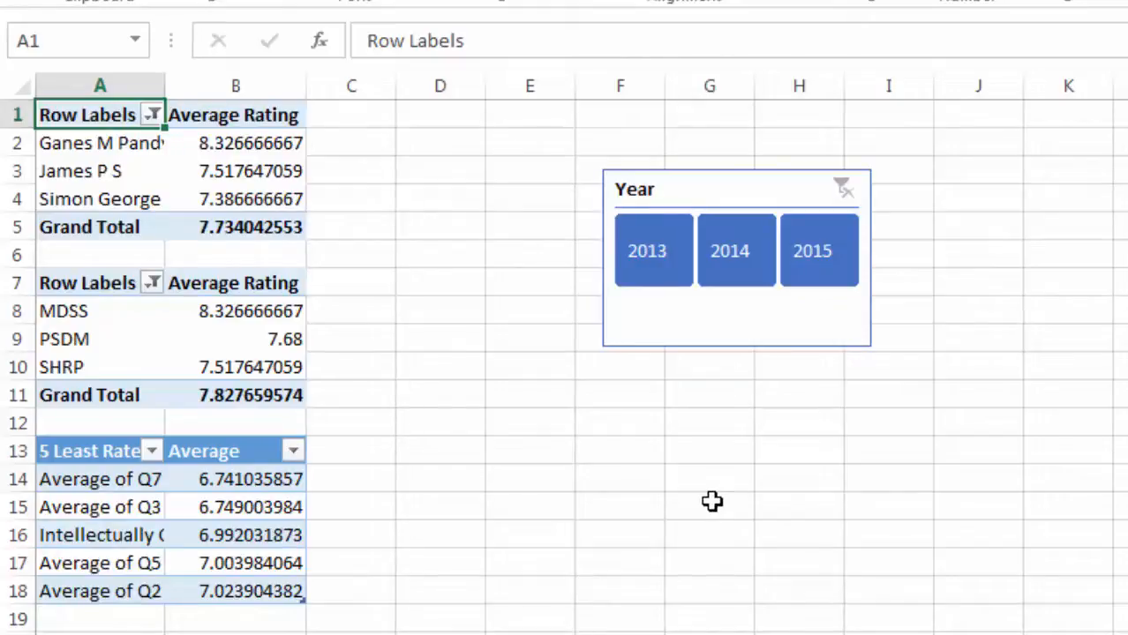
mouse_move(546, 431)
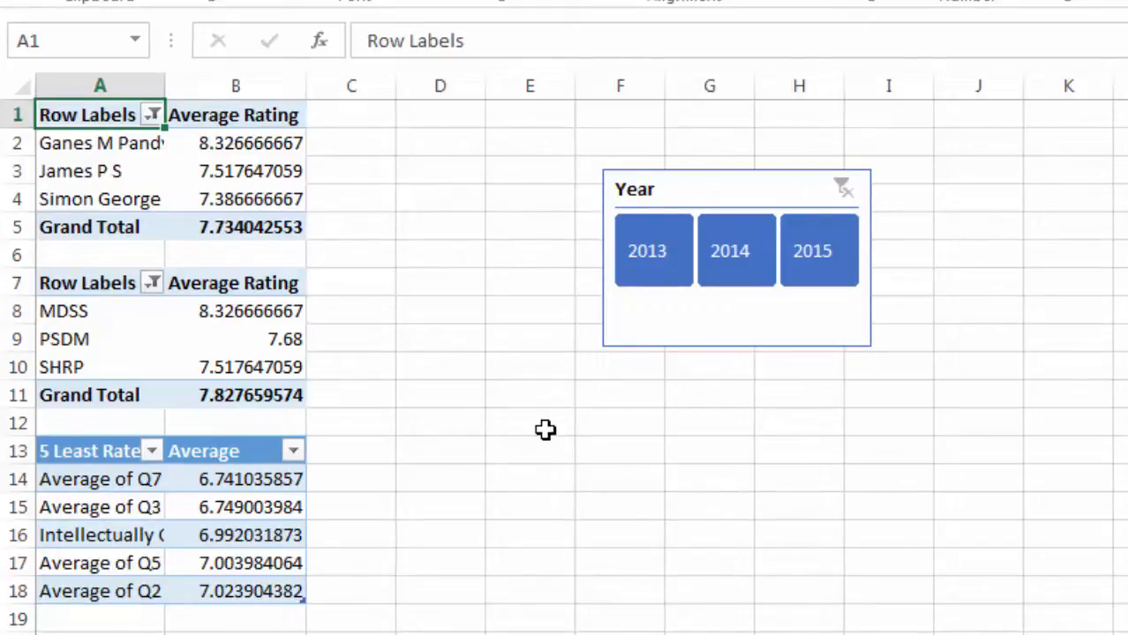
mouse_move(607, 549)
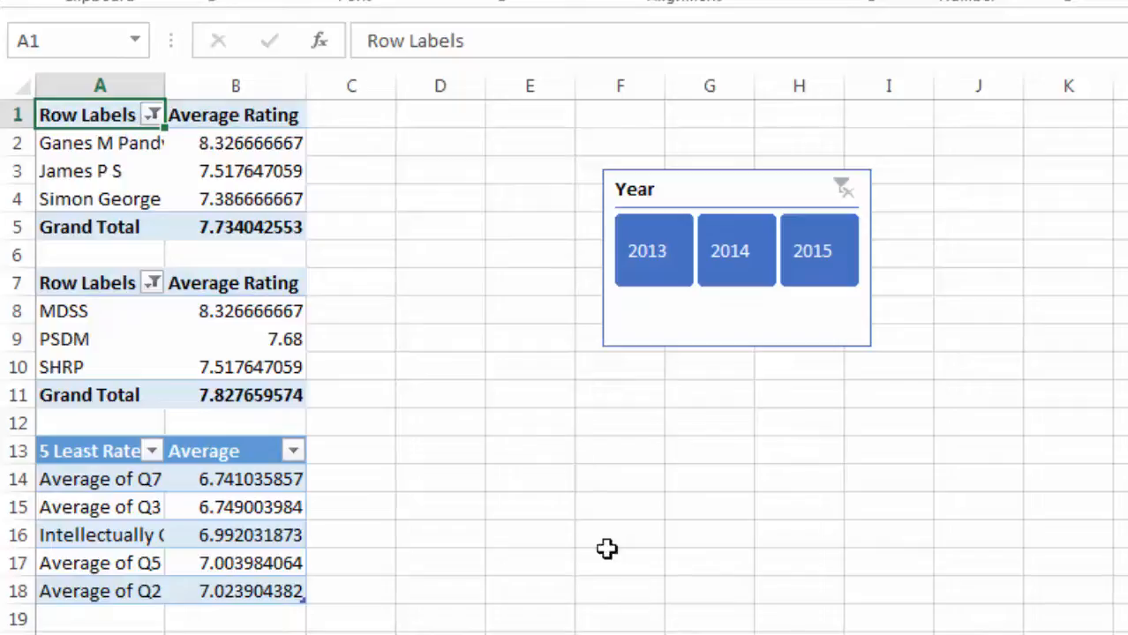